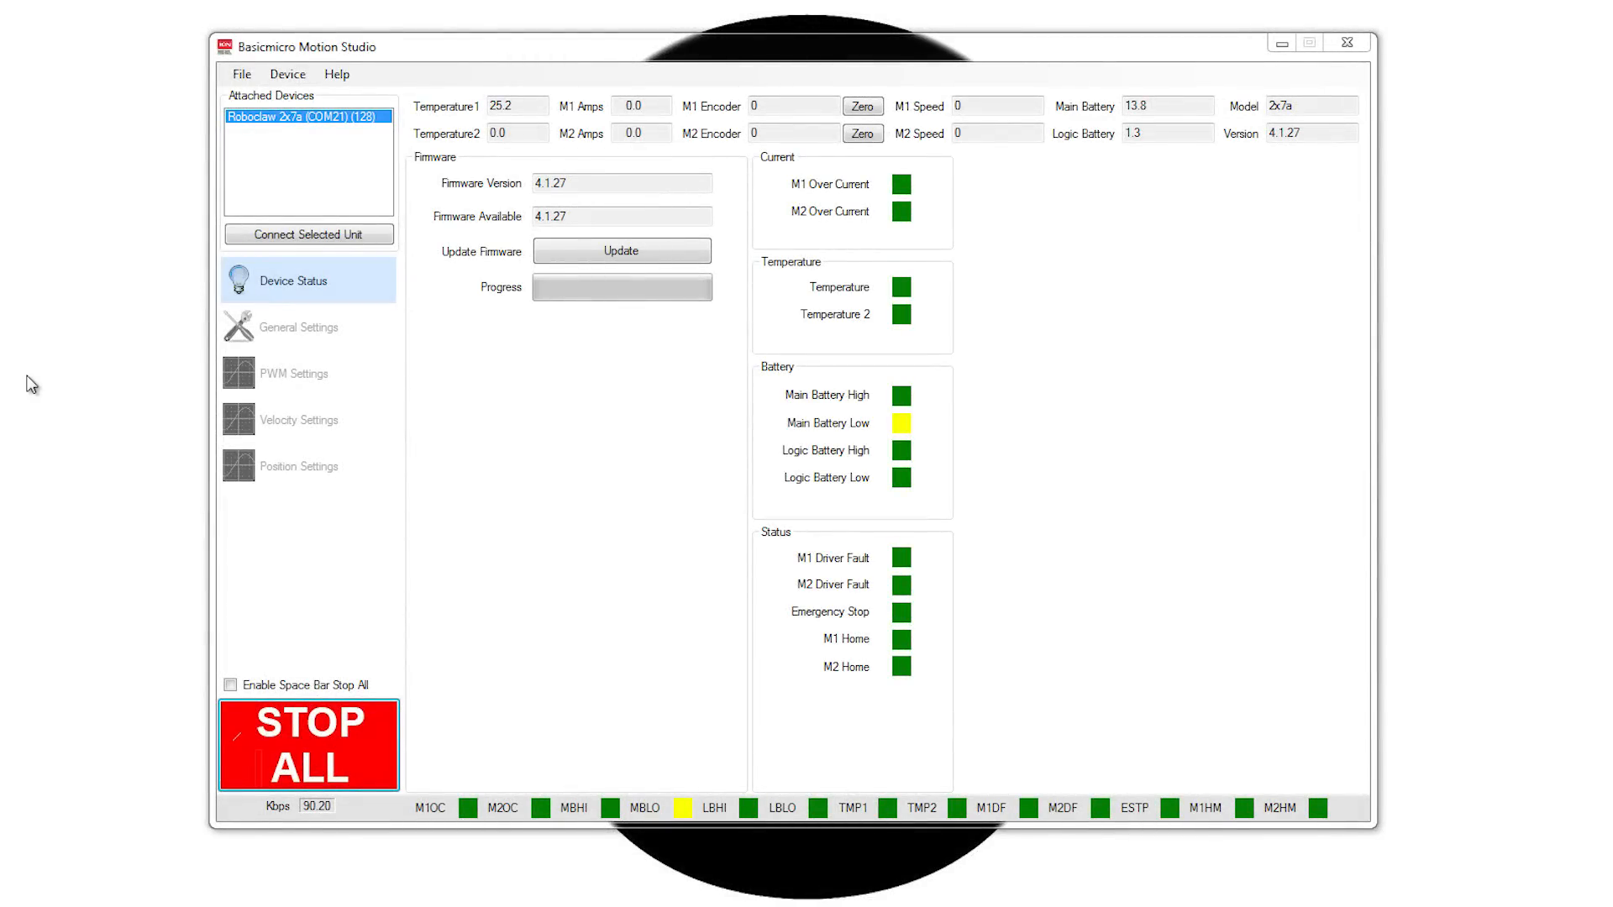
pyautogui.moveTo(275, 260)
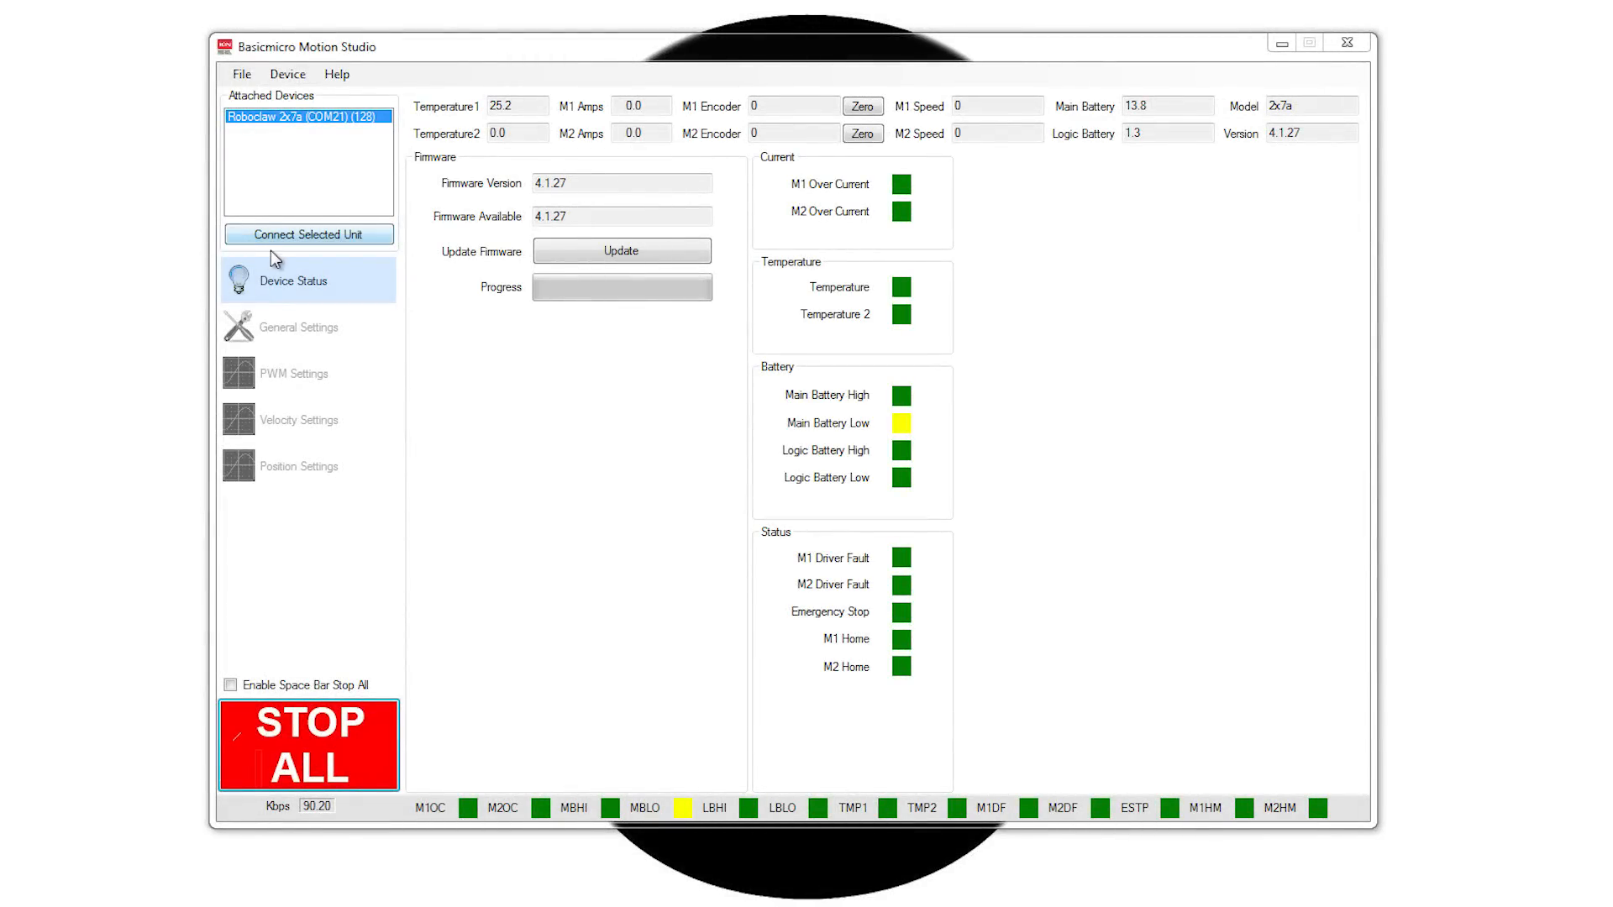
# - Connect the Roboclaw 2x7a on COM21, showing 27.7 V main battery with all indicators green
pyautogui.click(308, 235)
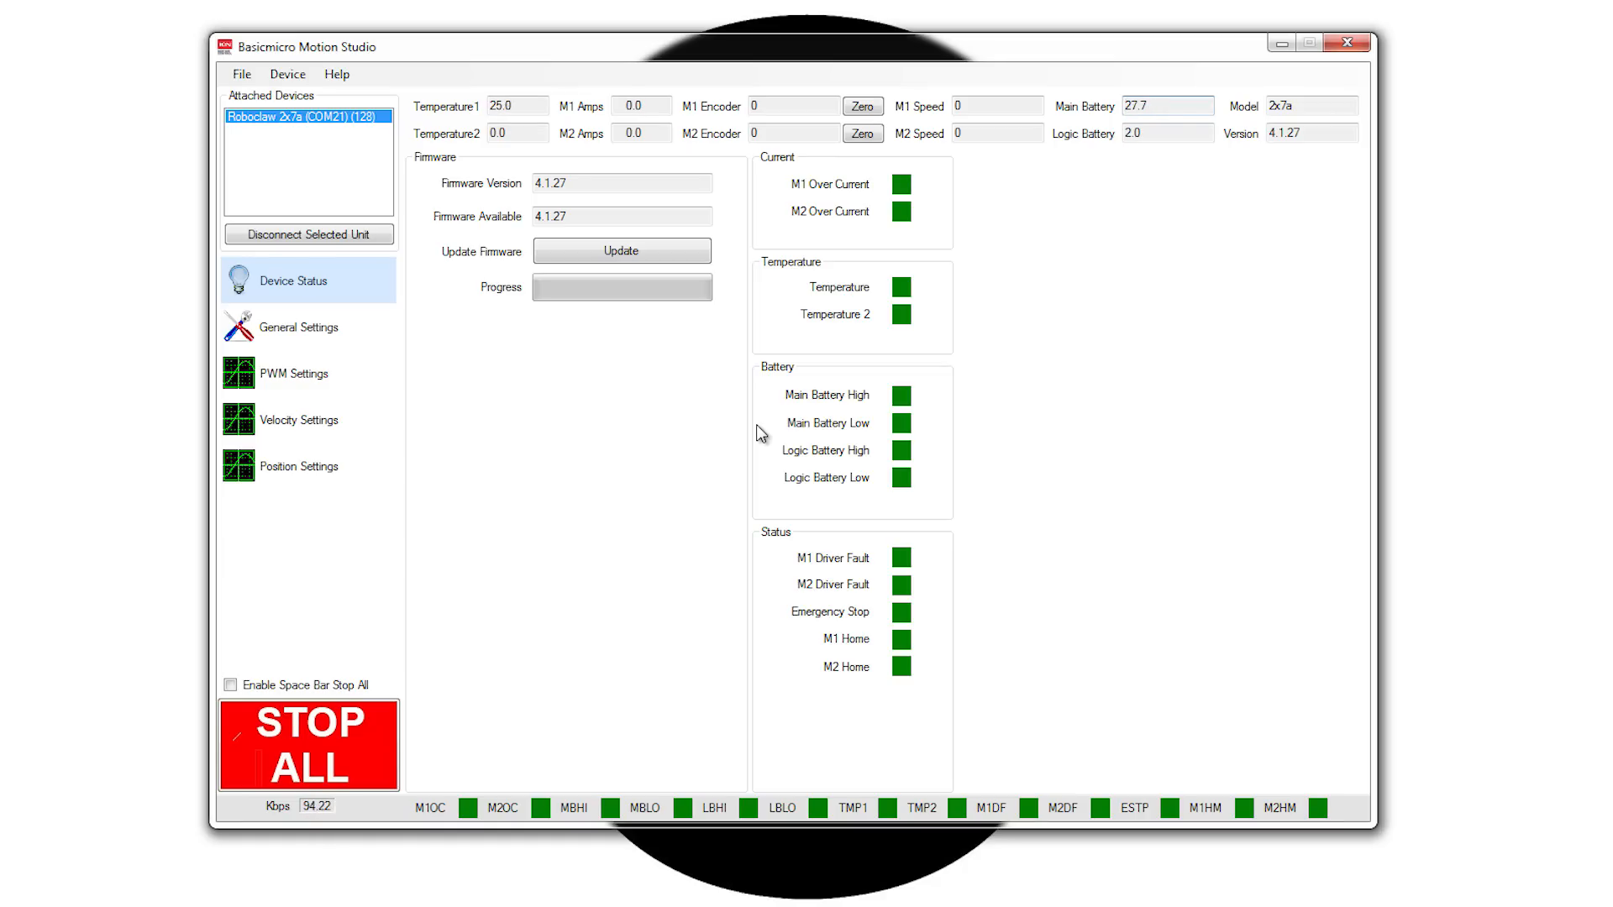
# - Disconnect the Roboclaw, leaving a 5.9 V main battery reading and Main Battery Low warning
pyautogui.click(307, 234)
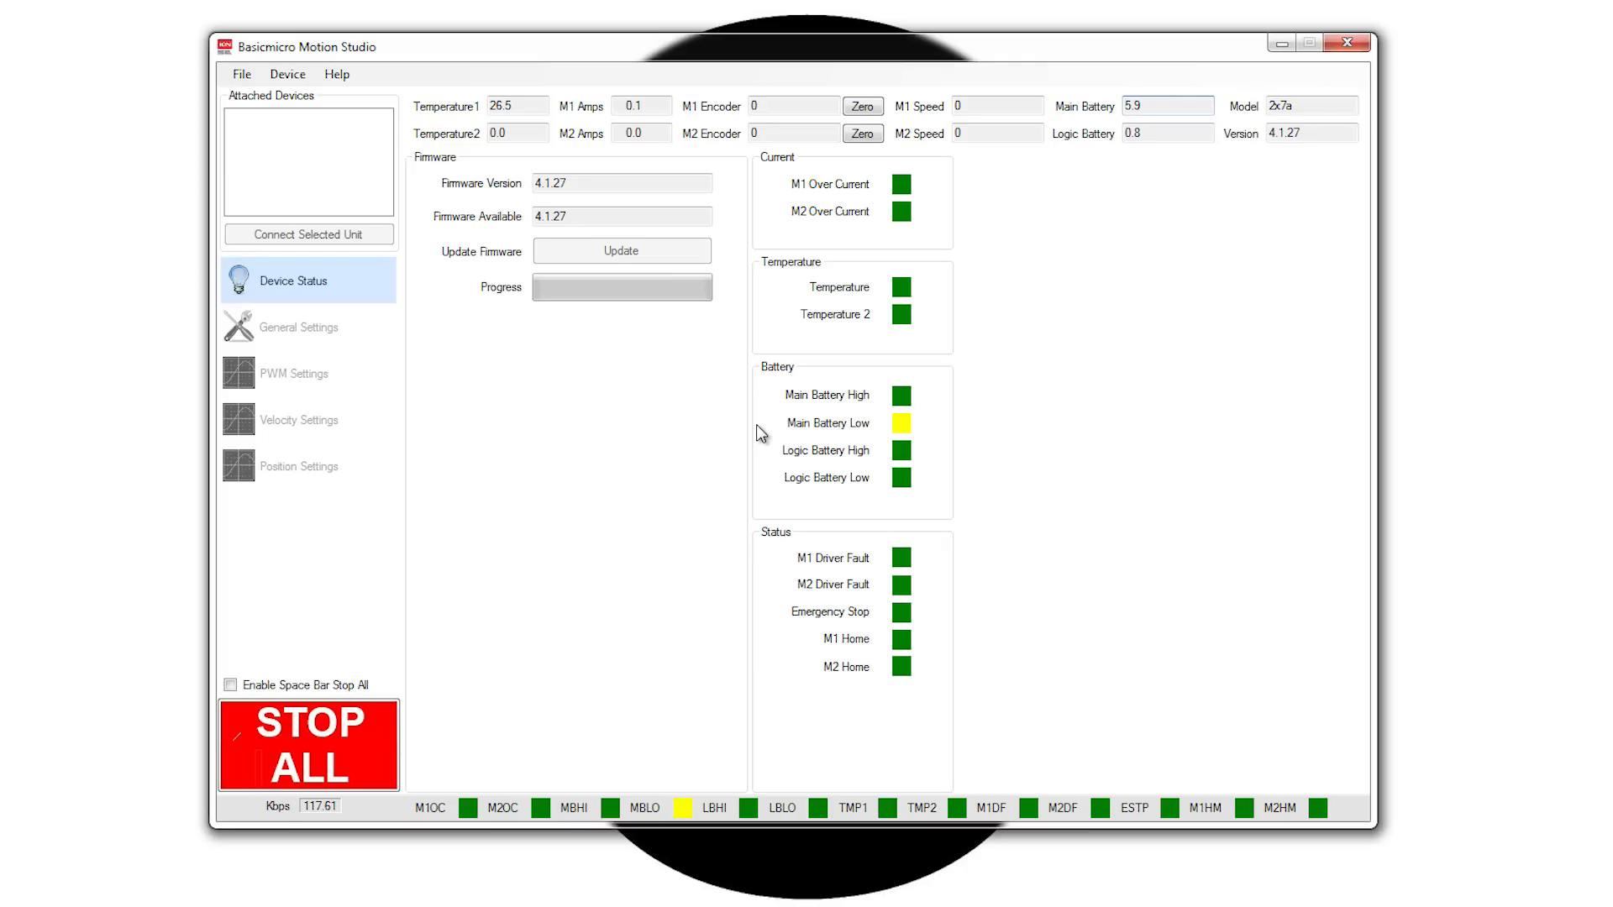
pyautogui.moveTo(778, 428)
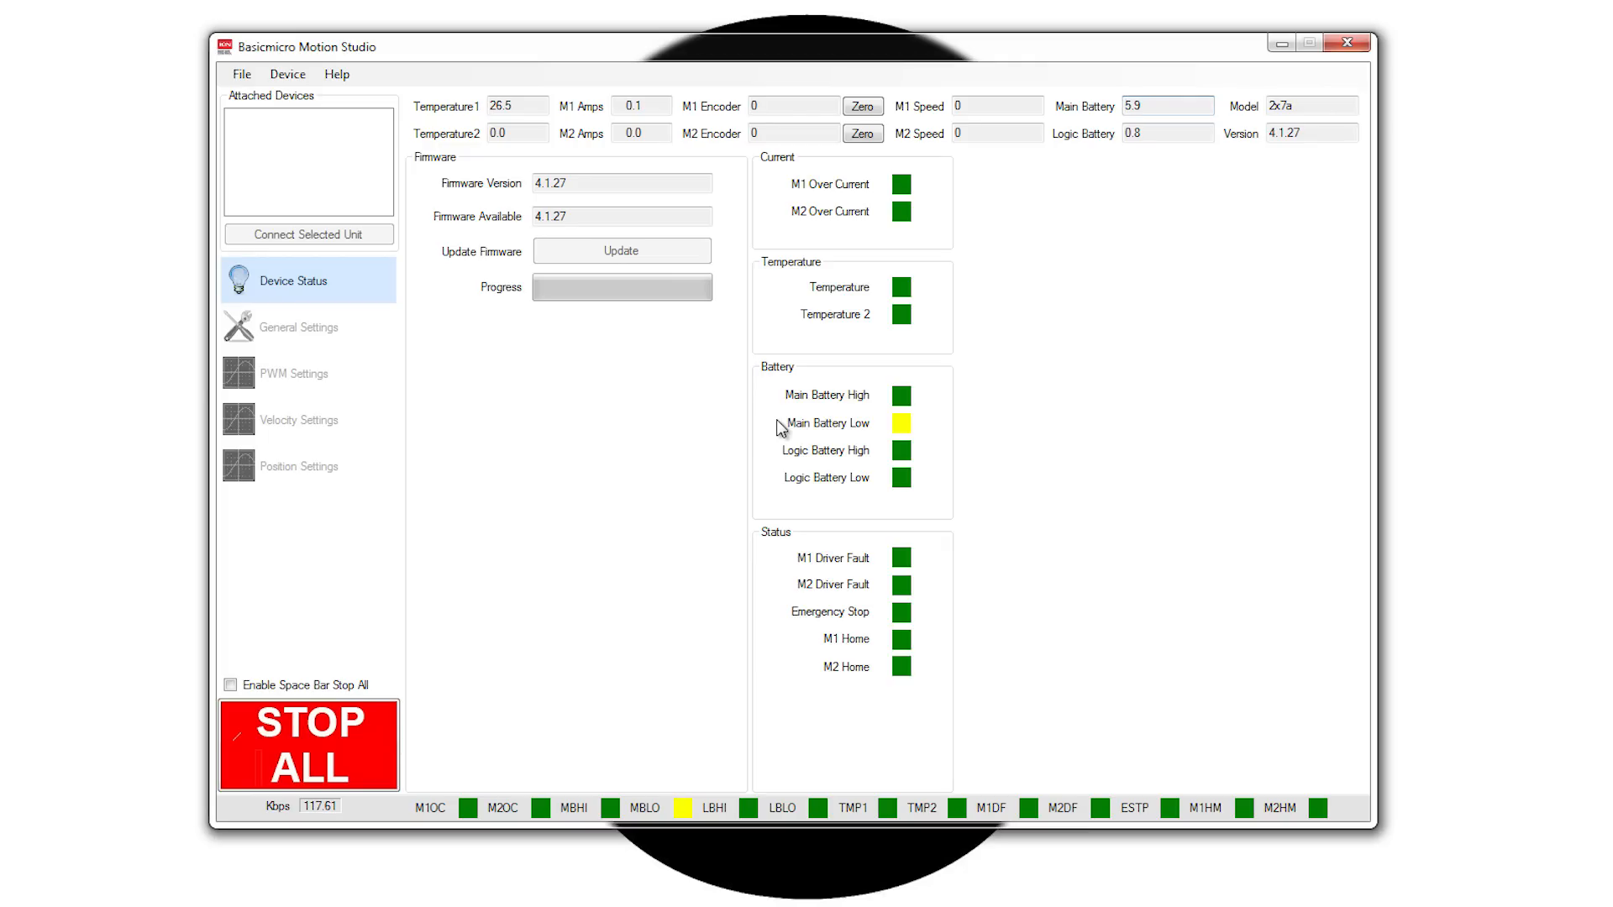
pyautogui.moveTo(901, 427)
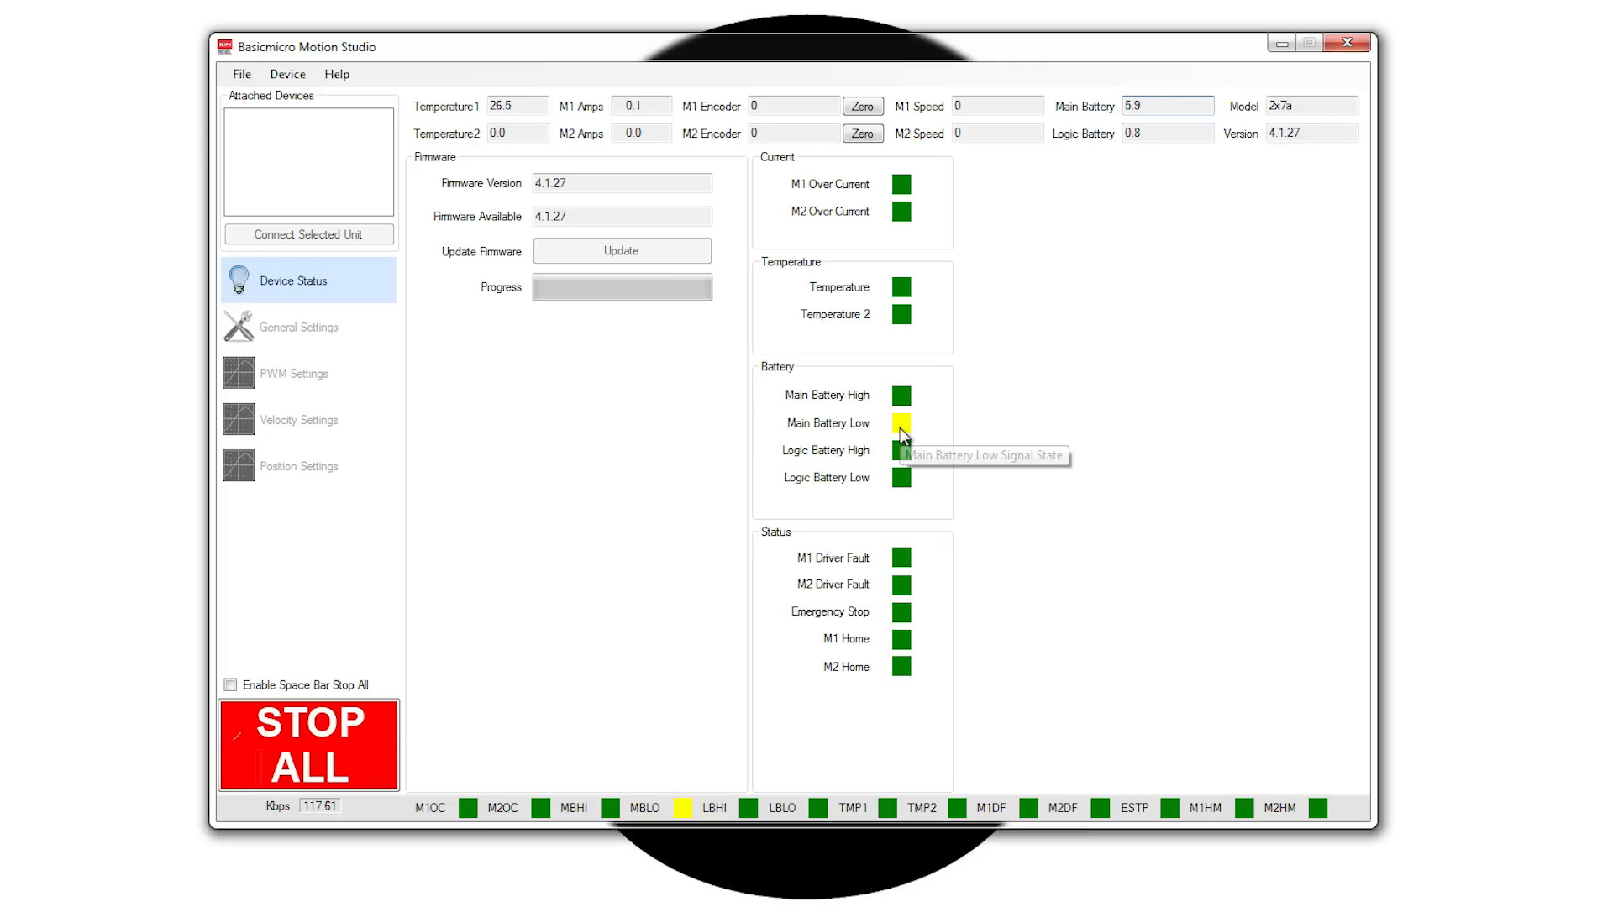
pyautogui.moveTo(912, 432)
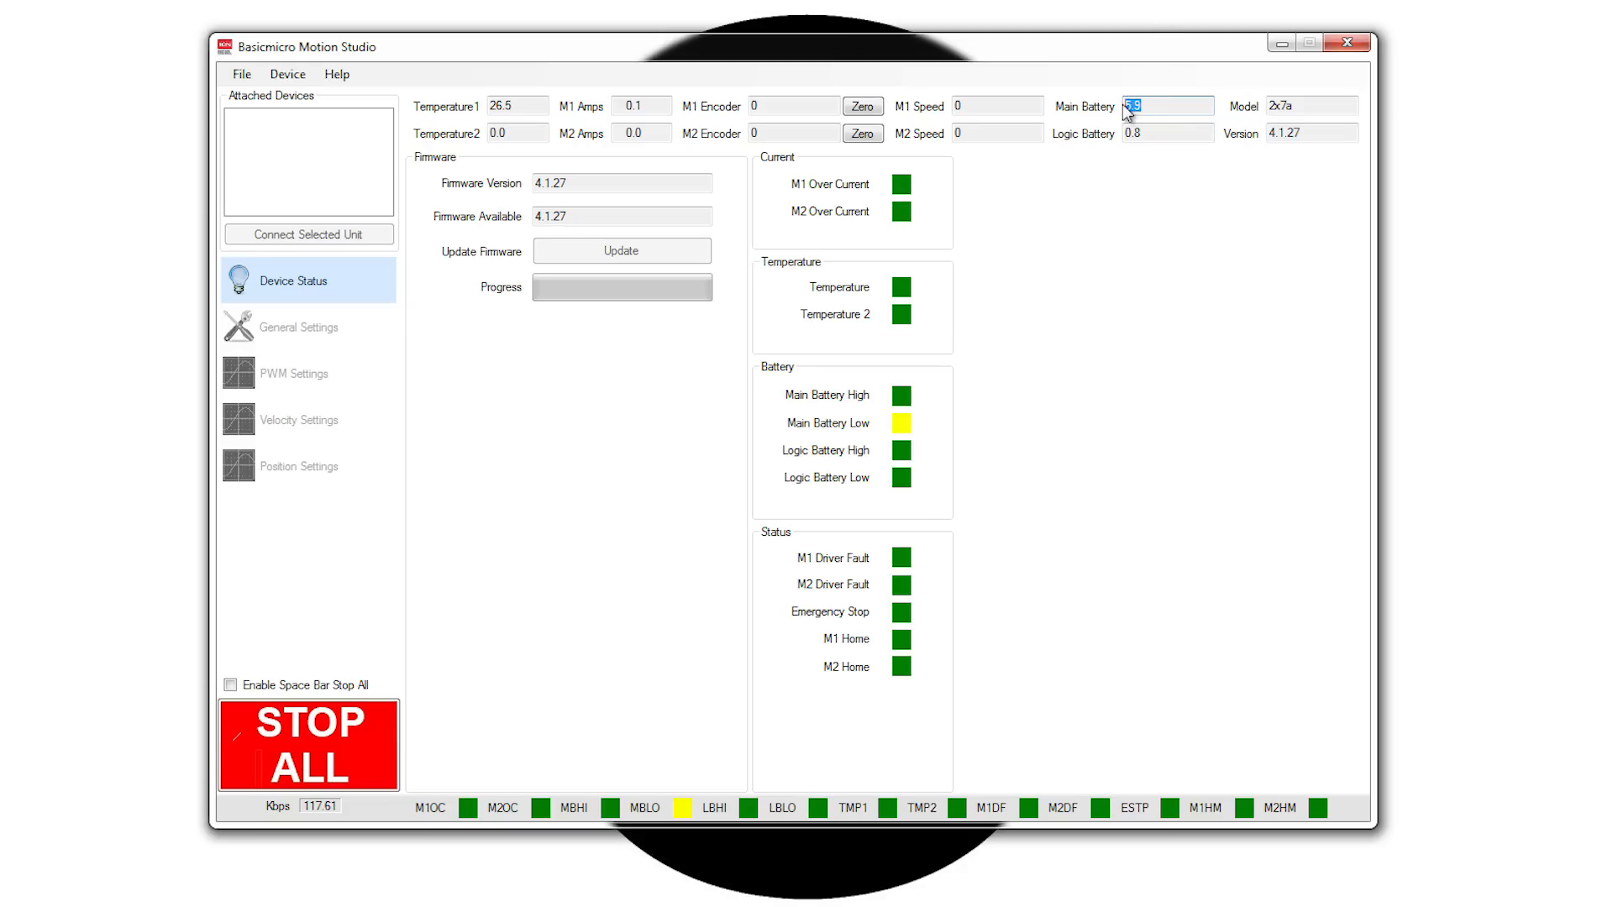
pyautogui.moveTo(1207, 170)
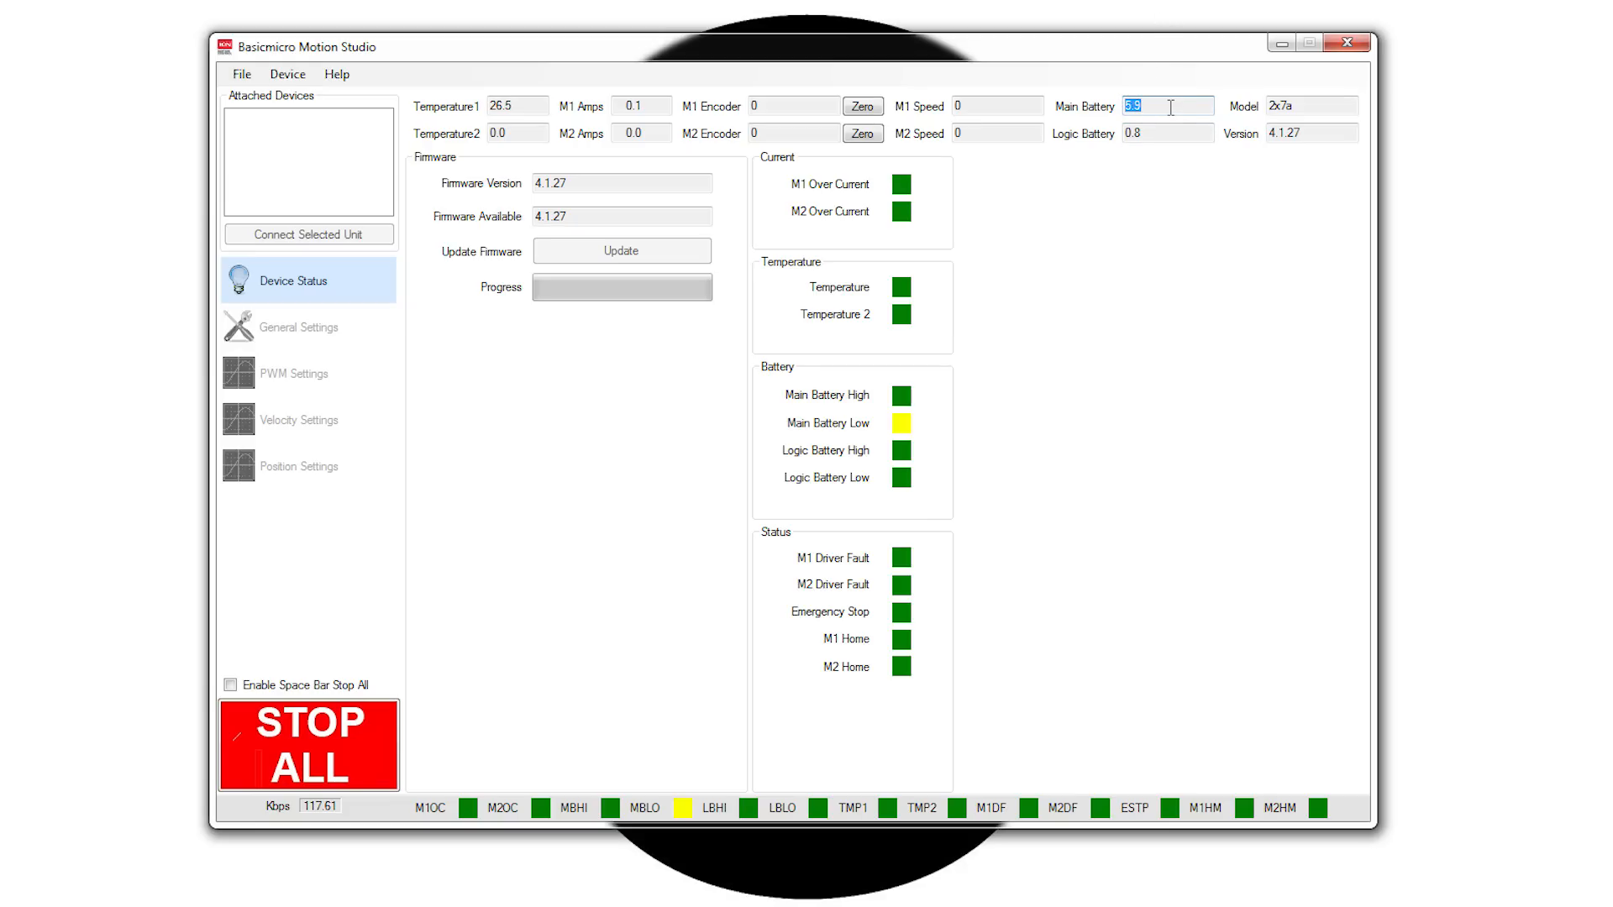
pyautogui.moveTo(1168, 106)
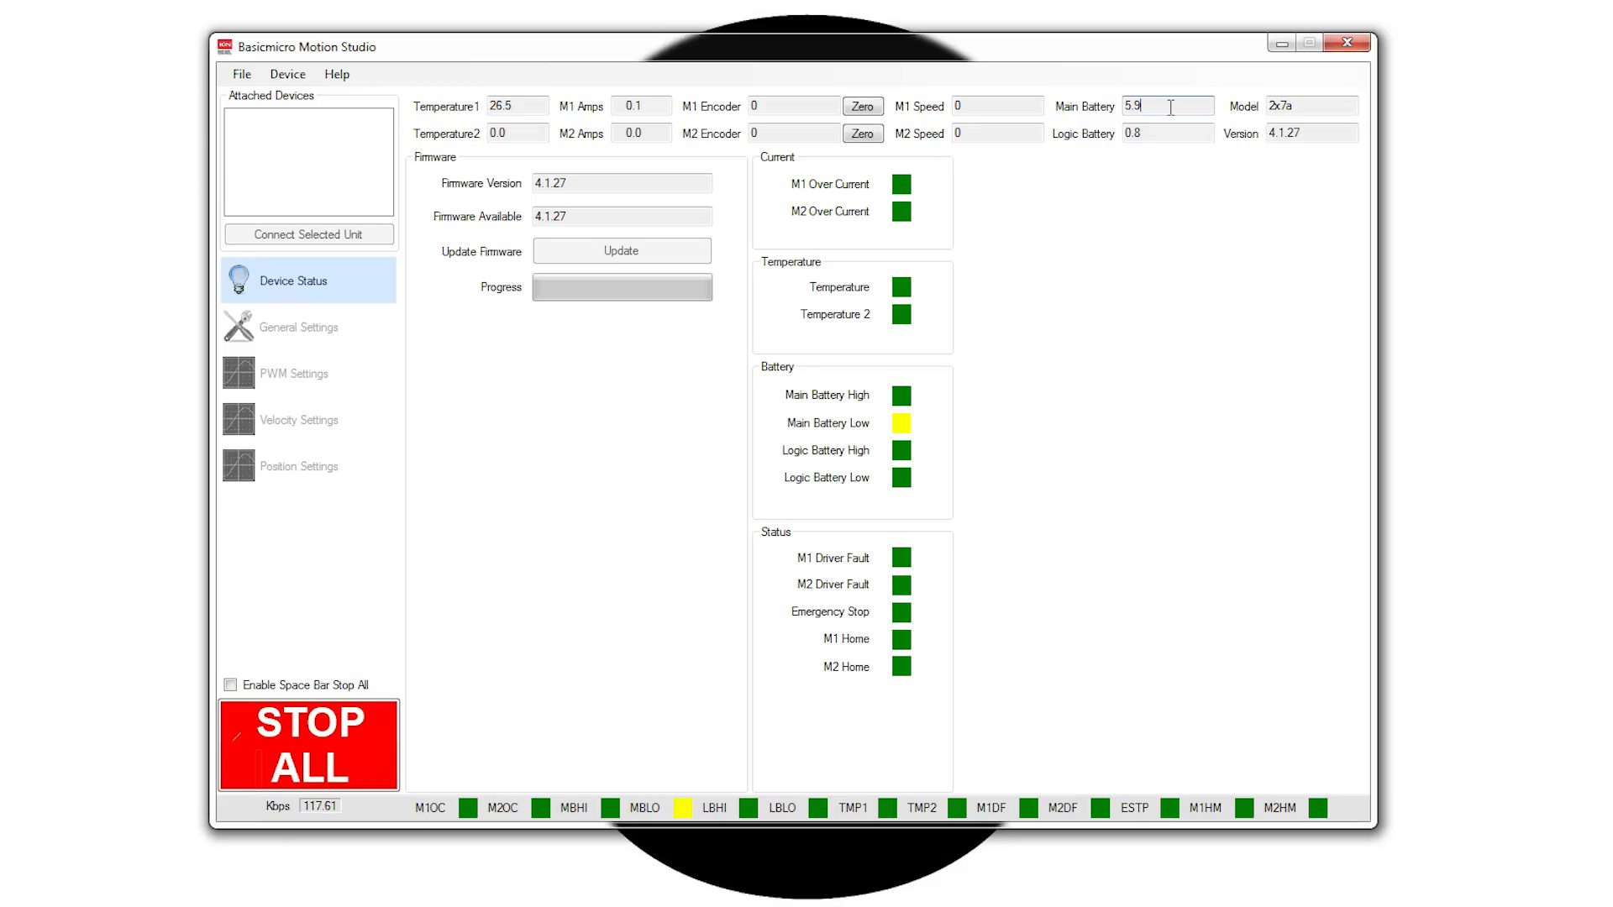
pyautogui.moveTo(1169, 116)
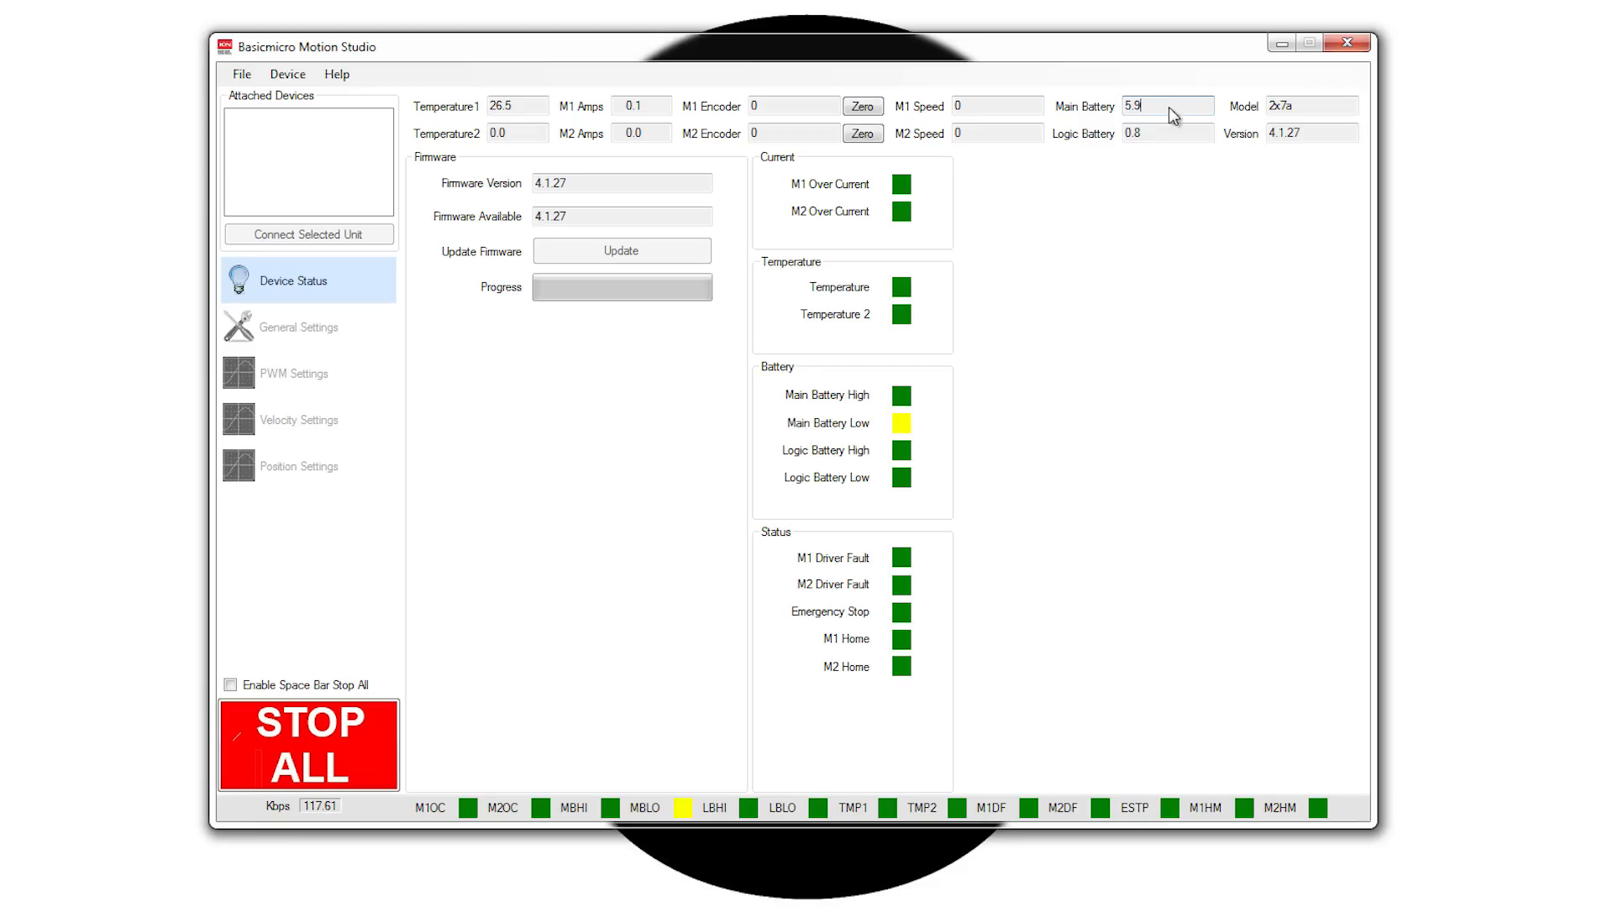
pyautogui.moveTo(325, 247)
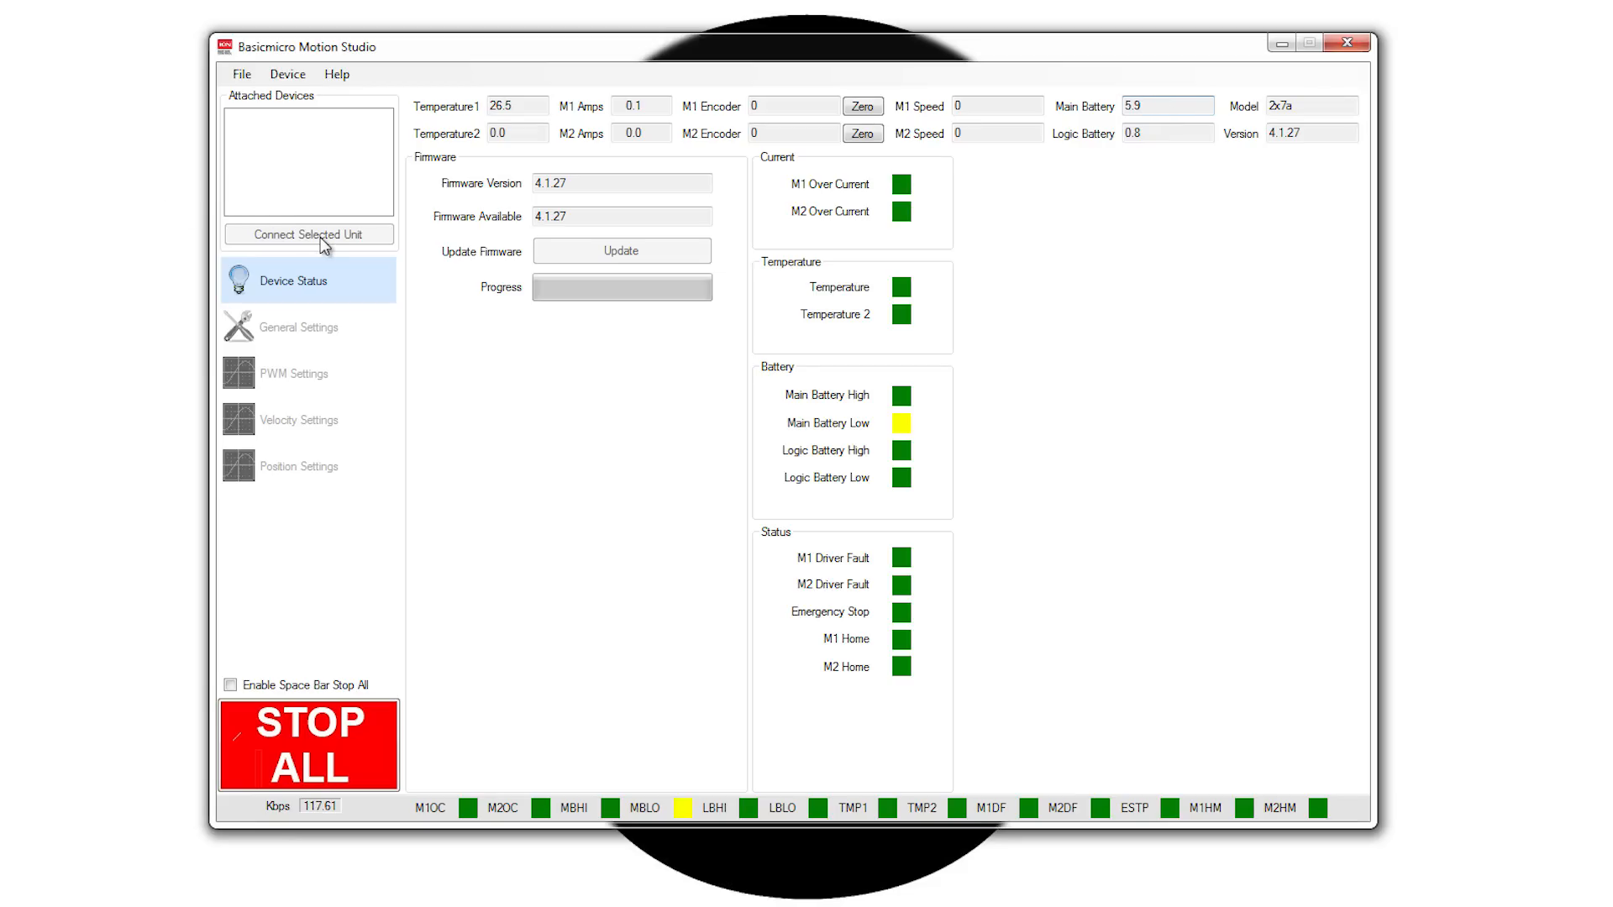
pyautogui.moveTo(439, 317)
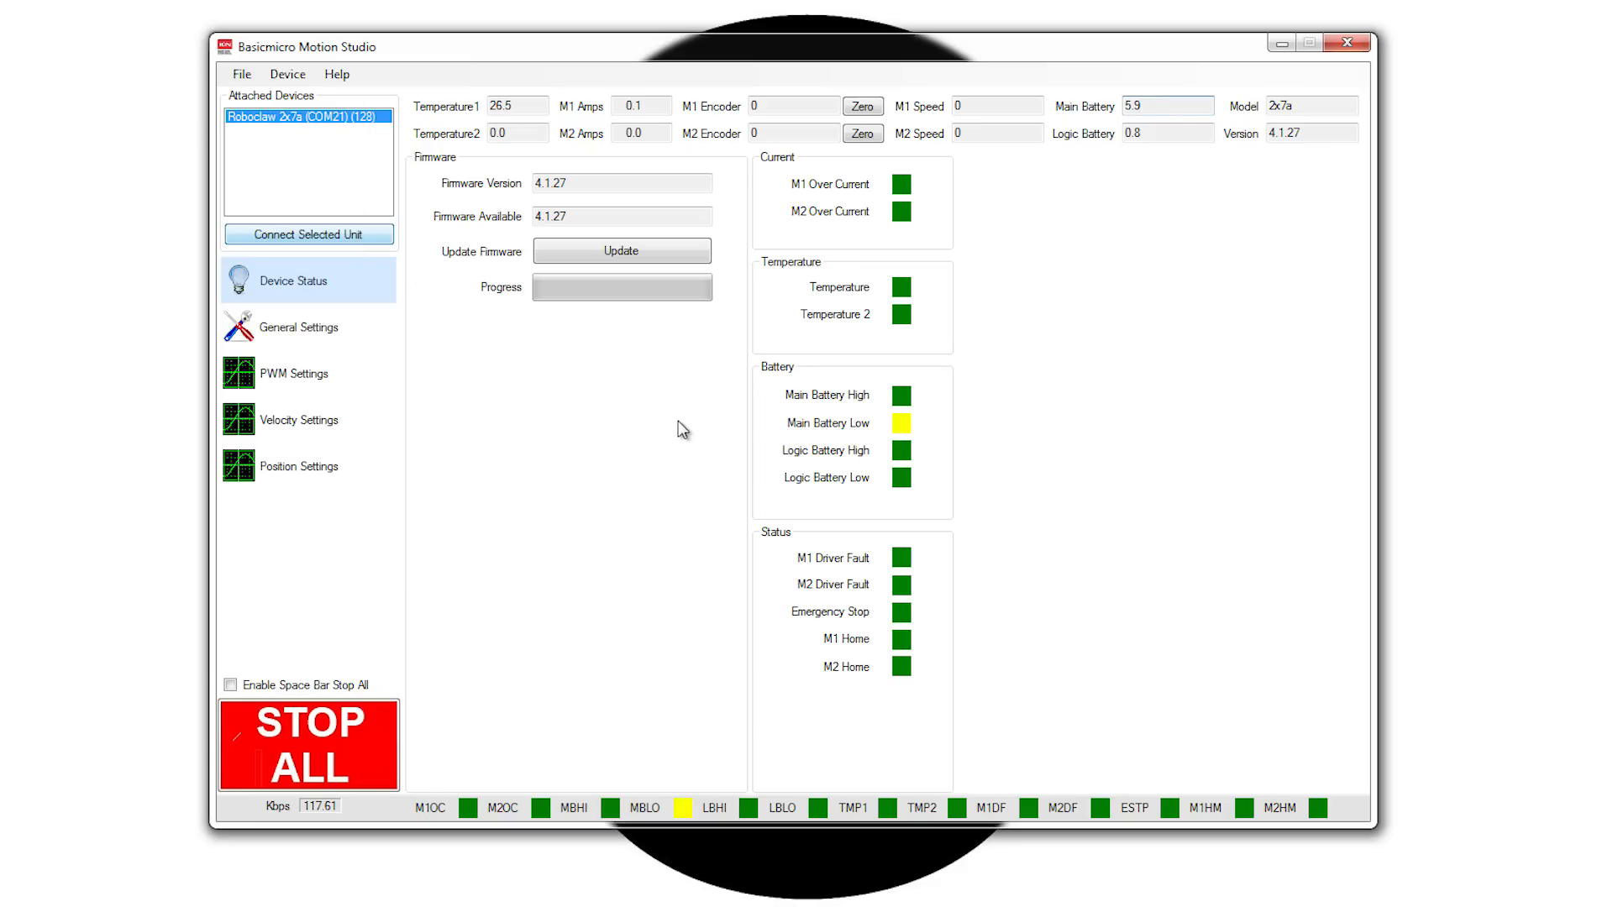
# - Reconnect the Roboclaw 2x7a, now reading 24.1 V with the low-battery warning cleared
pyautogui.click(307, 234)
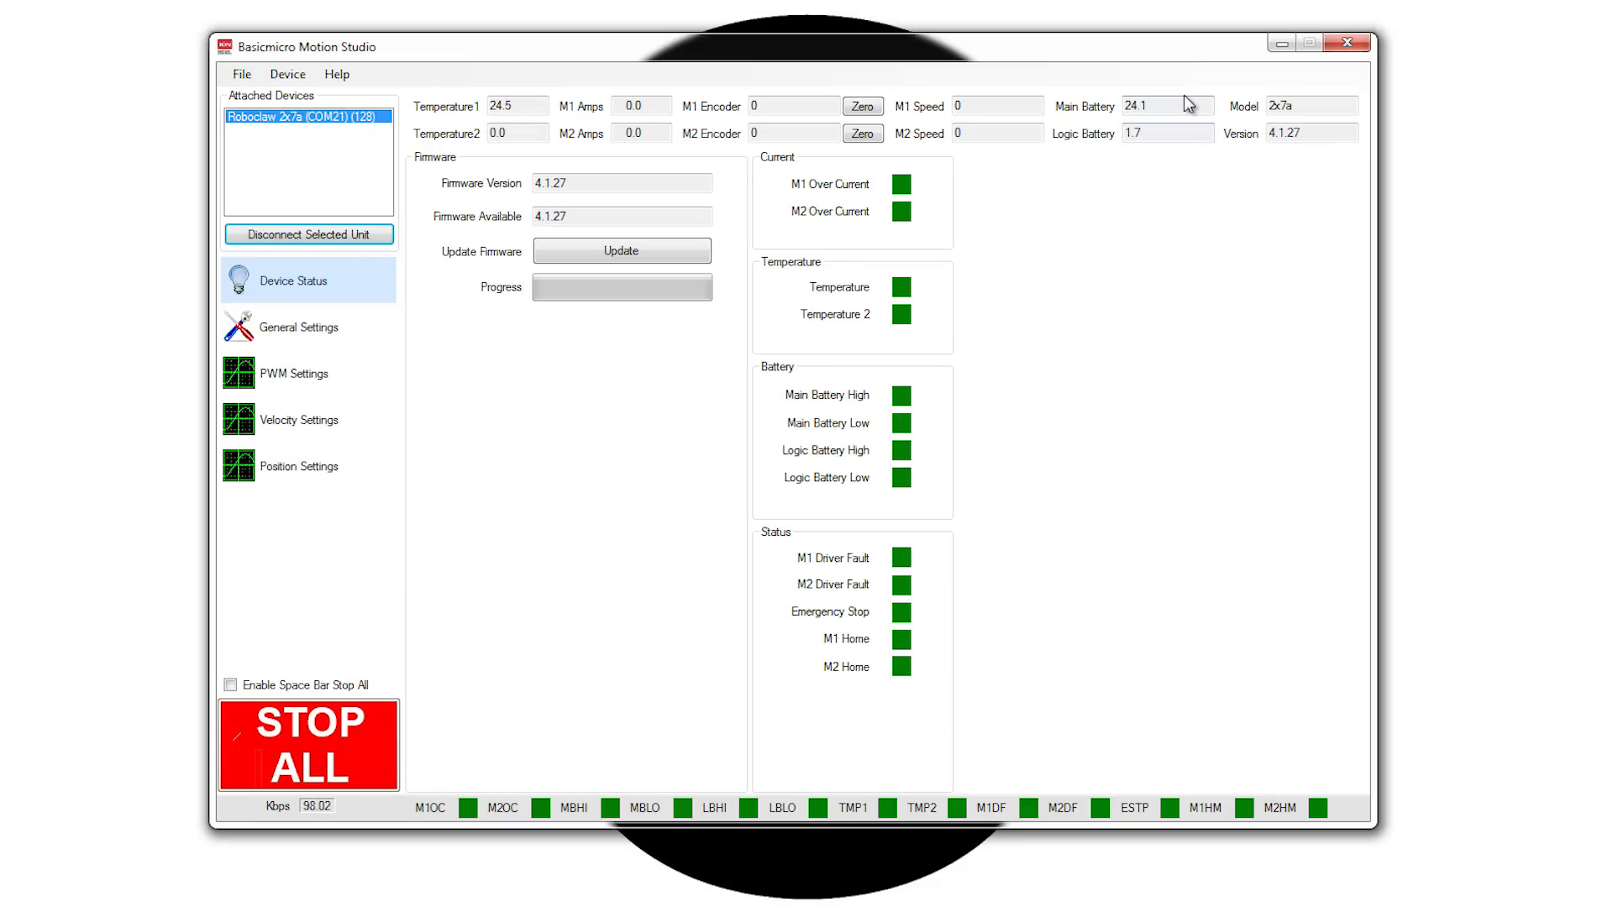